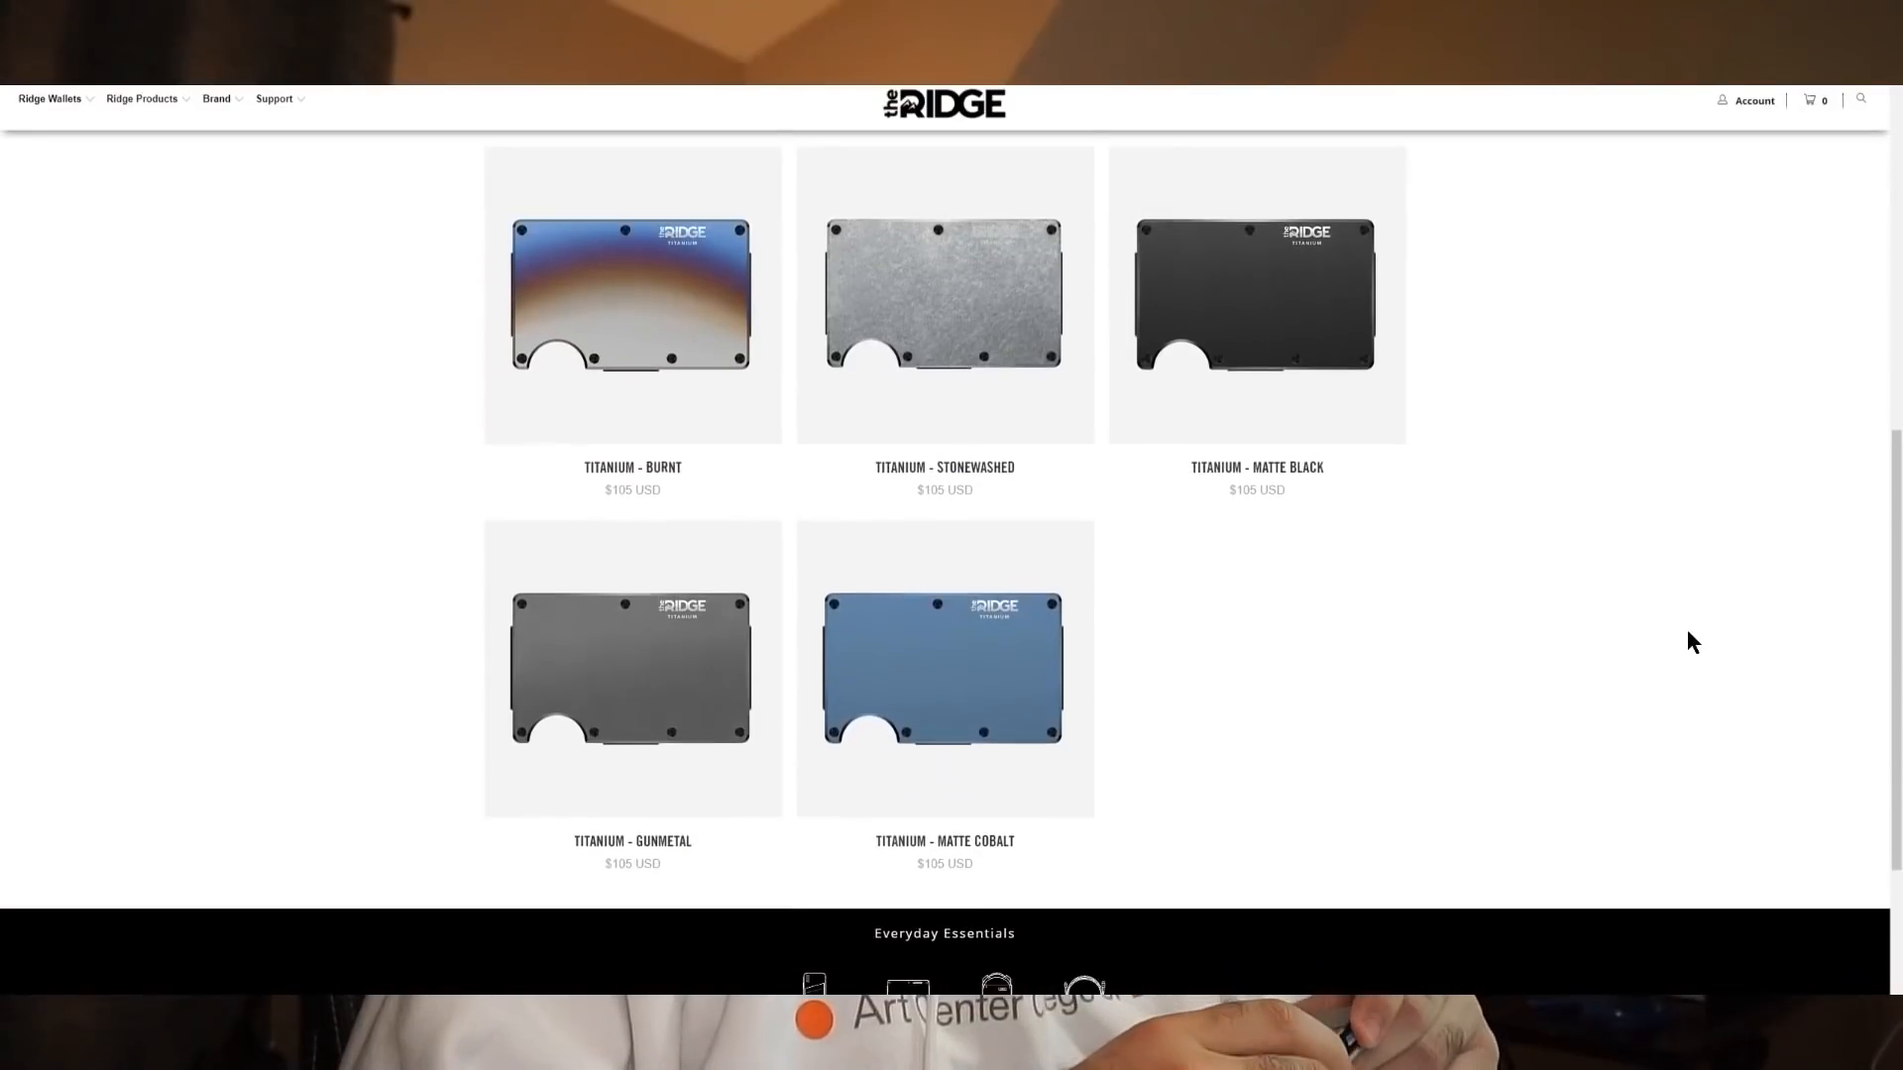
{"action": "scroll", "scroll_direction": "up", "scroll_amount": 3}
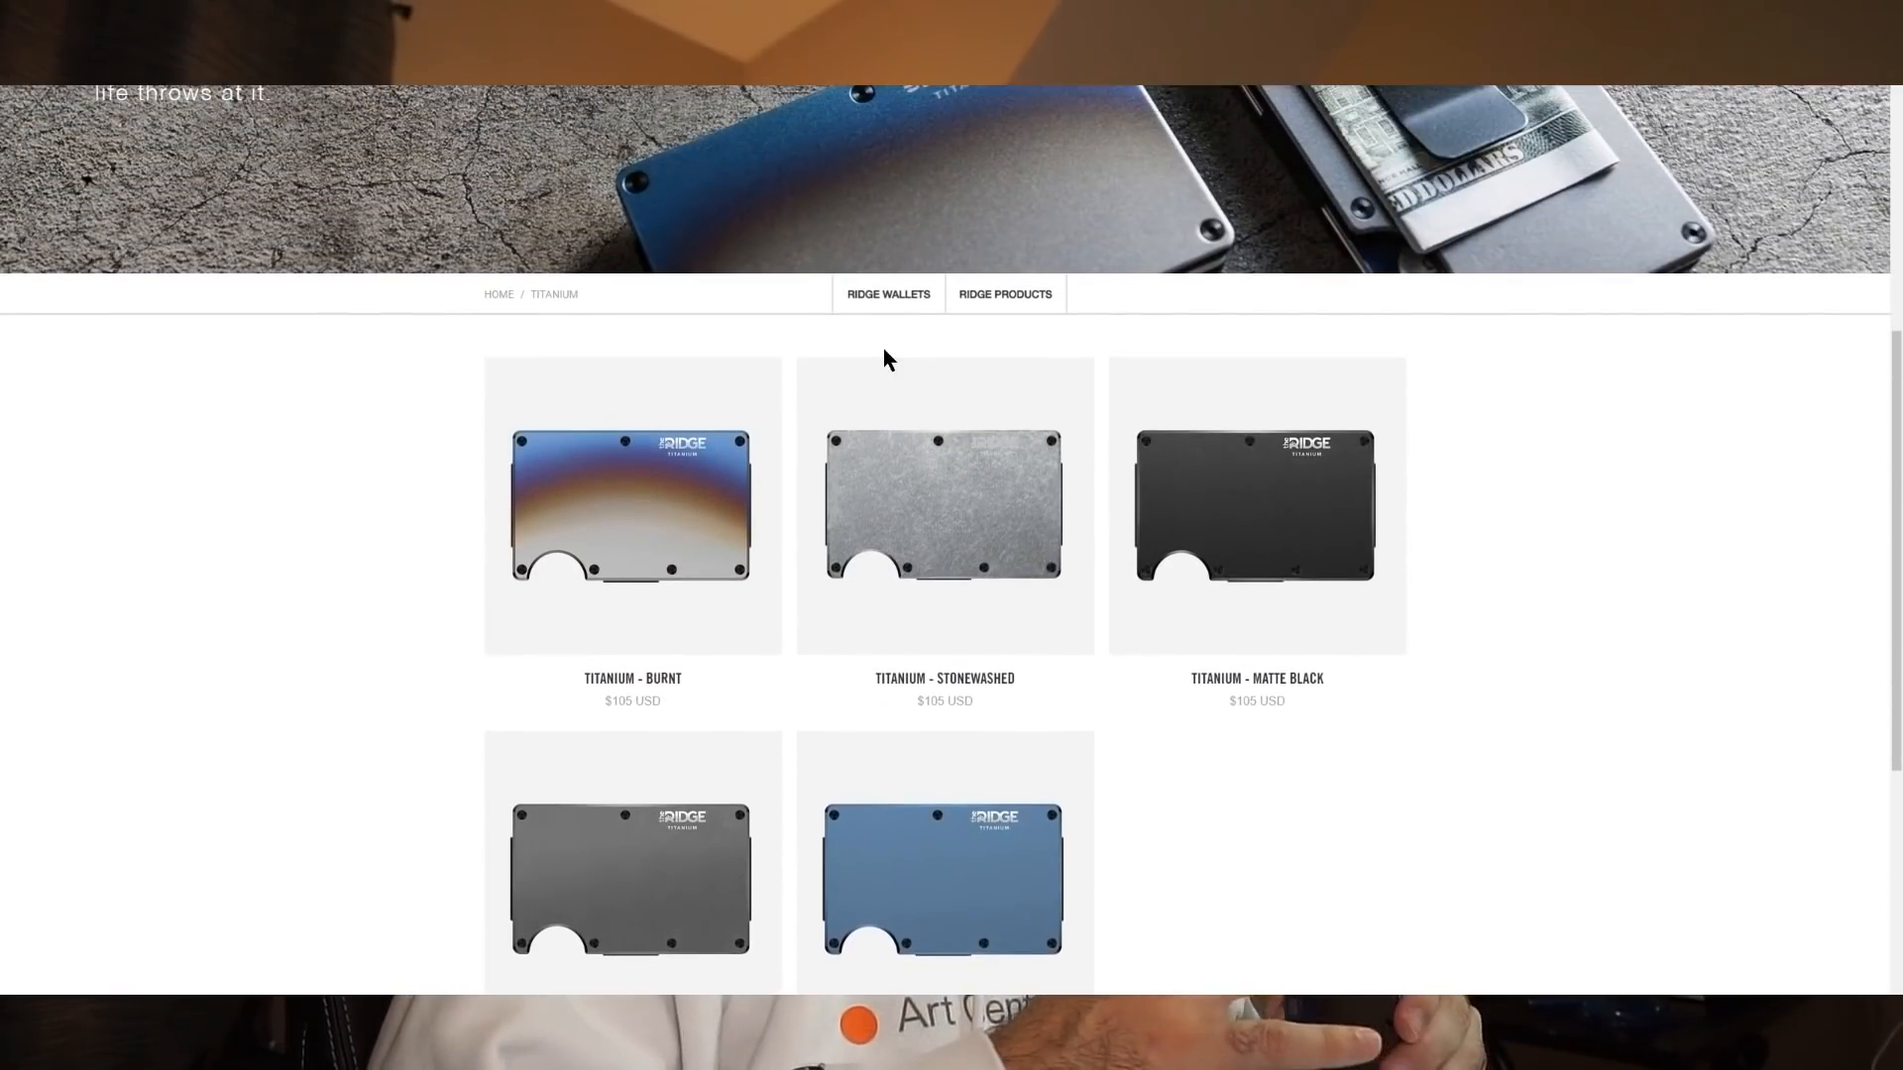